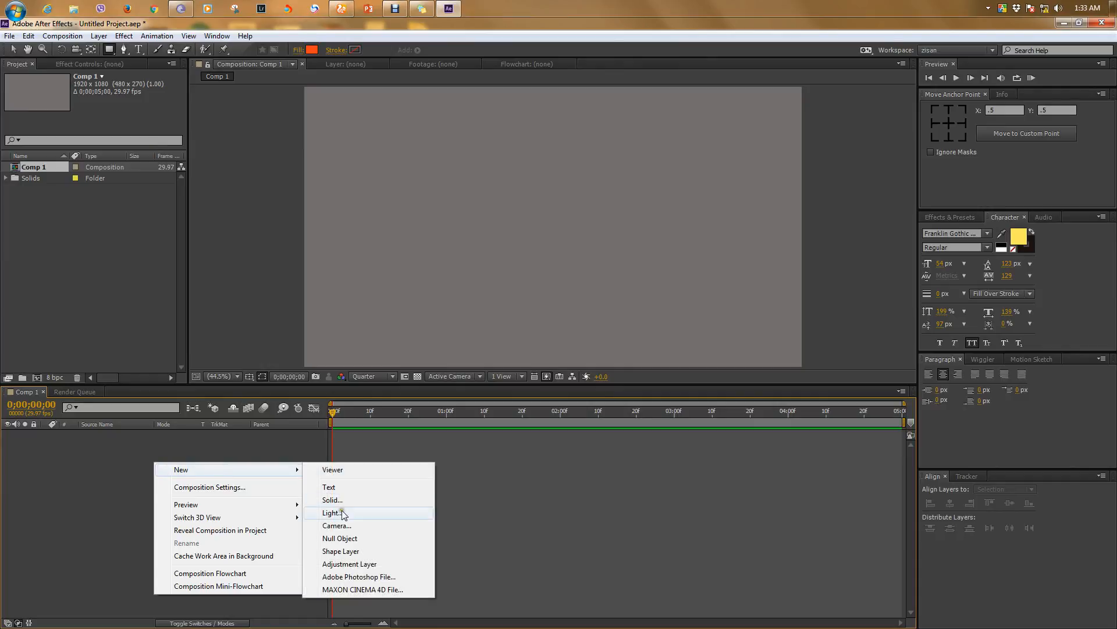
Step: Add a new yellow solid layer that fills Comp 1
{"action": "left_click", "coordinate": [333, 499]}
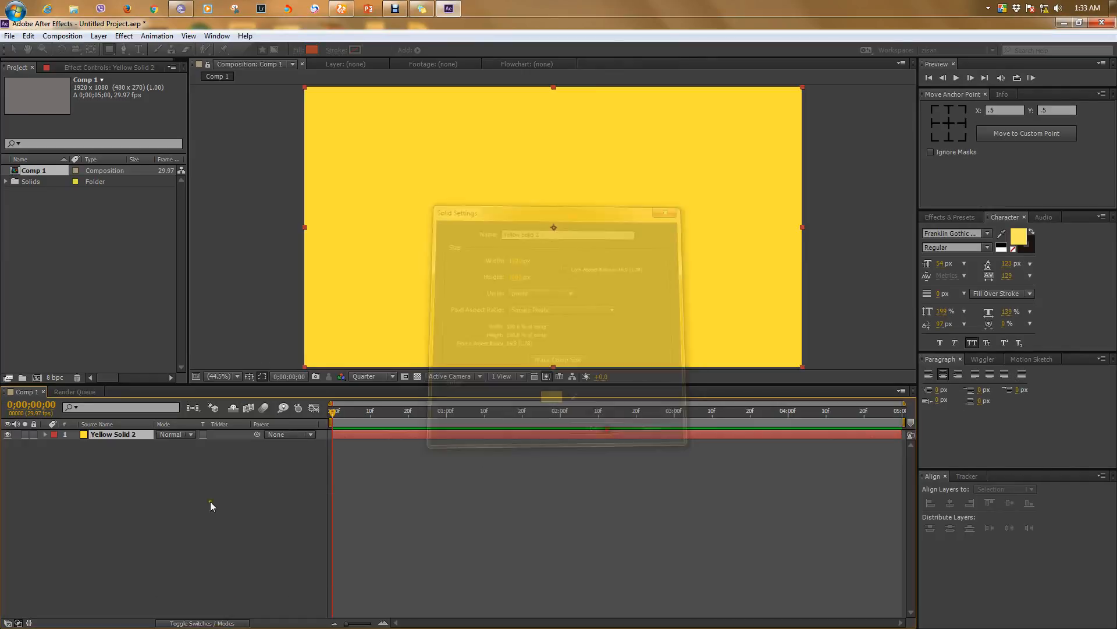
{"action": "left_click", "coordinate": [663, 213]}
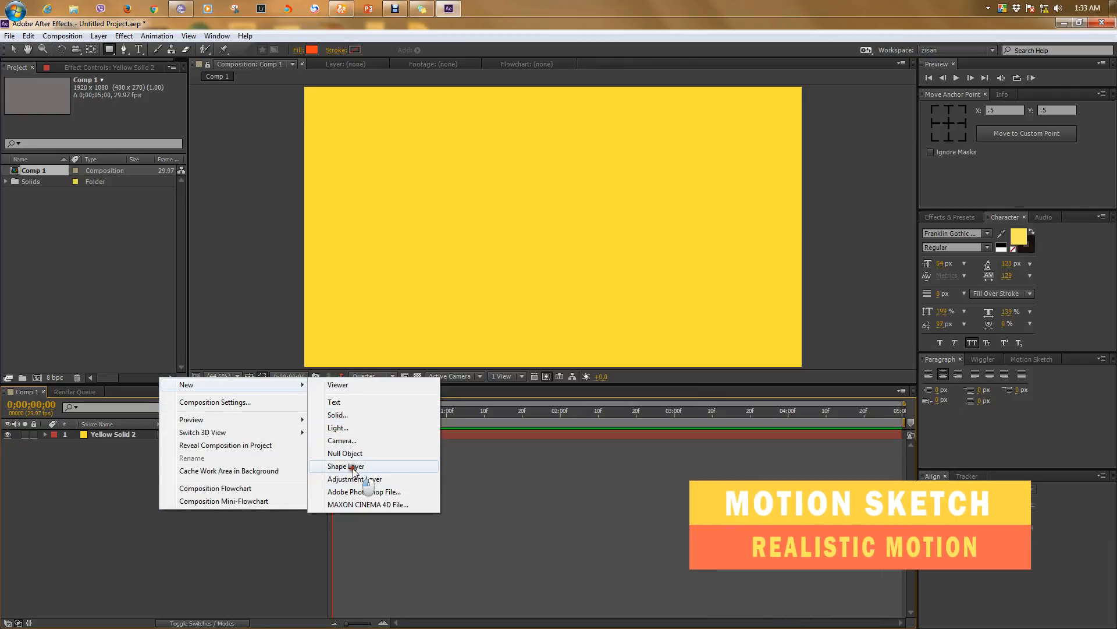
Step: Create a shape layer with an ellipse path, giving a small red circle
{"action": "left_click", "coordinate": [346, 466]}
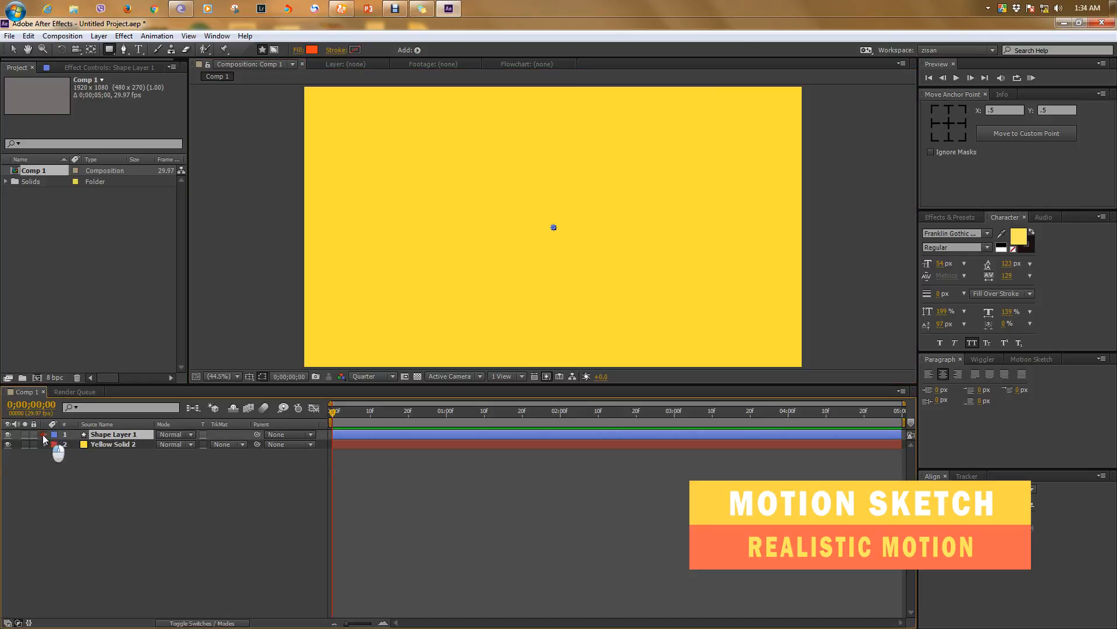
{"action": "left_click", "coordinate": [243, 444]}
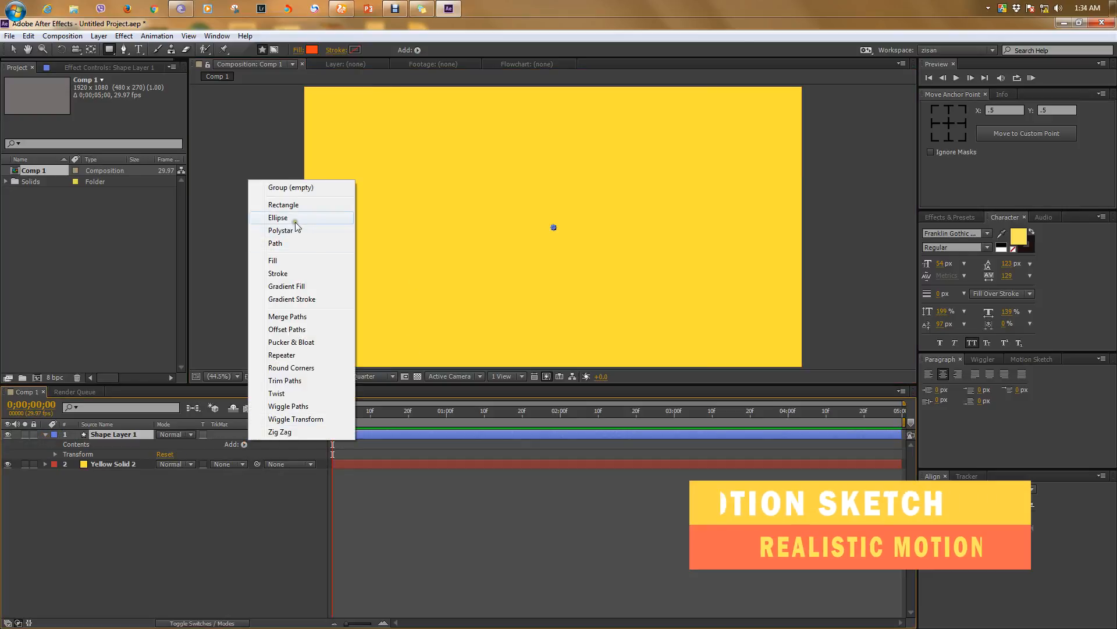
{"action": "left_click", "coordinate": [278, 217]}
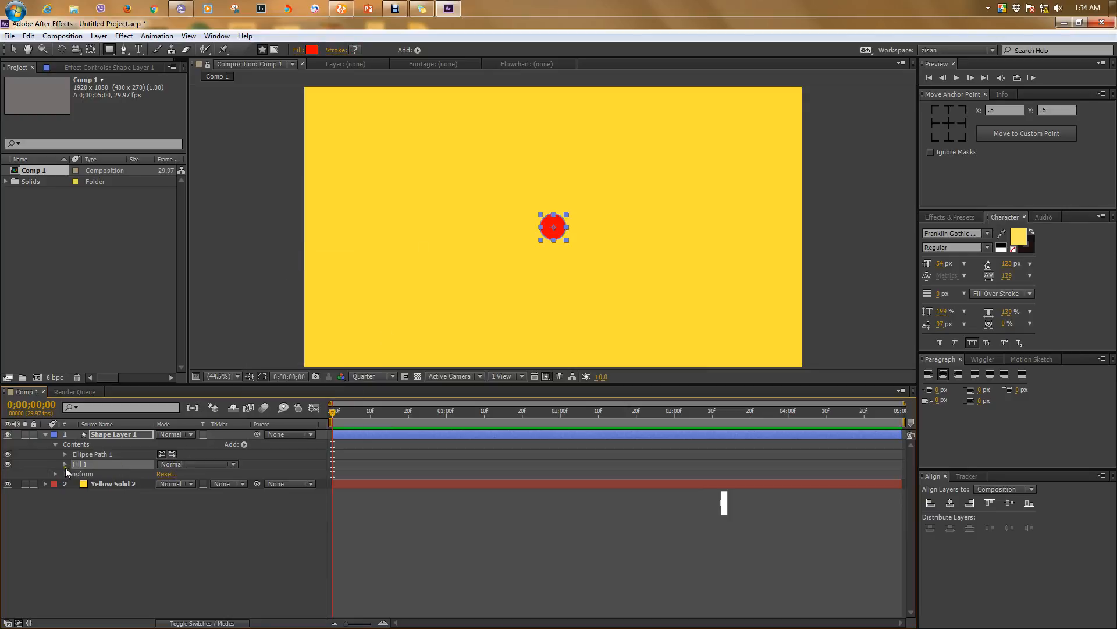
Step: Set the Fill 1 colour of the circle to coral red FF5050
{"action": "left_click", "coordinate": [64, 464]}
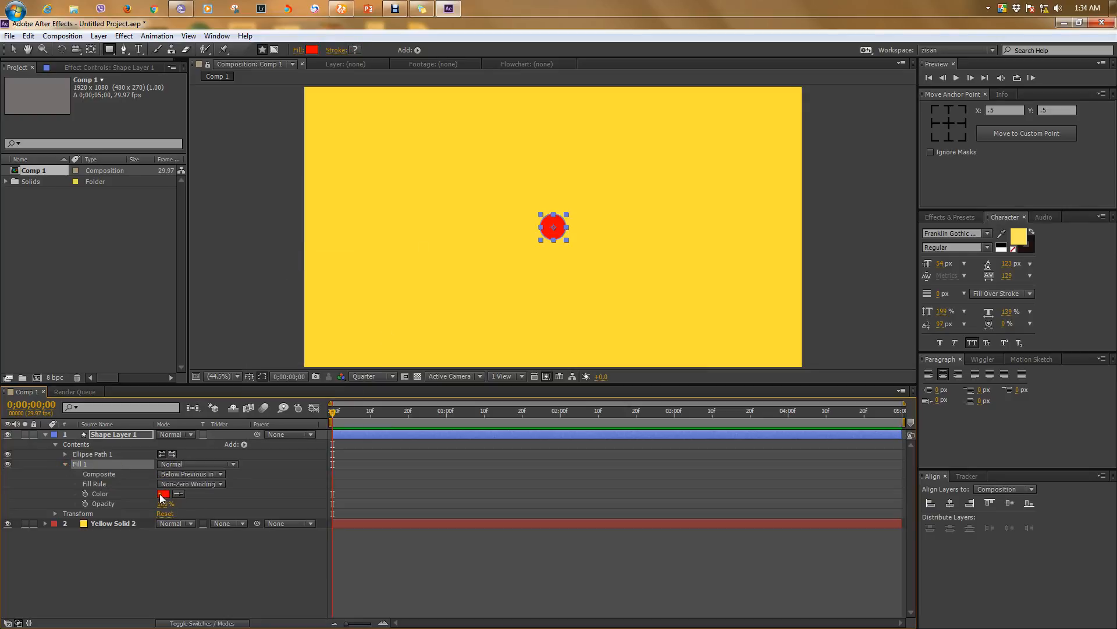
{"action": "left_click", "coordinate": [162, 493]}
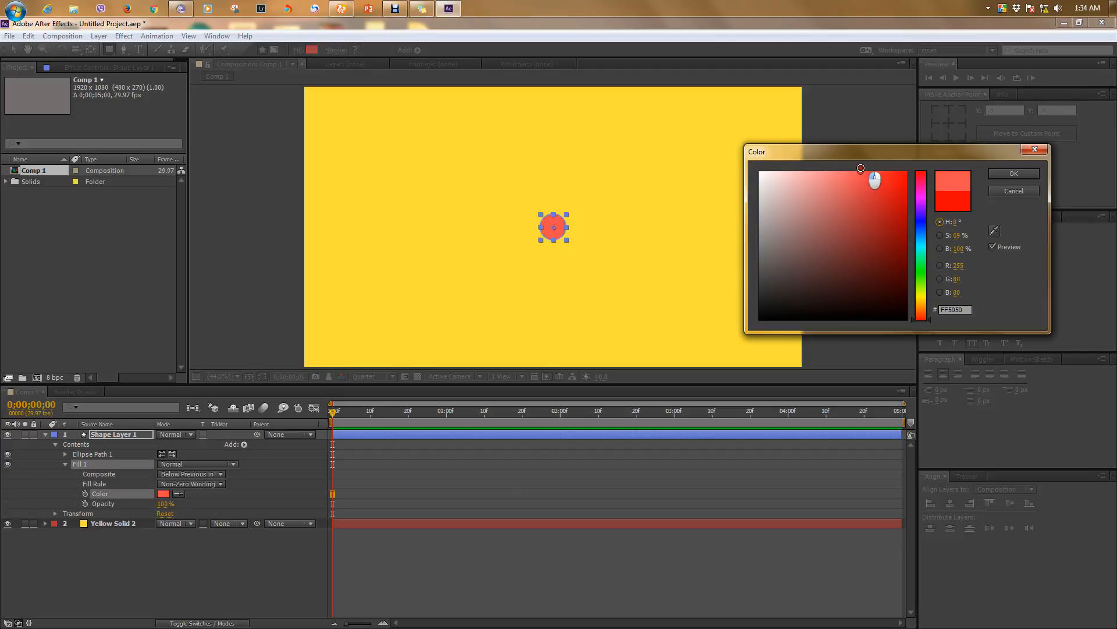
{"action": "left_click", "coordinate": [1012, 174]}
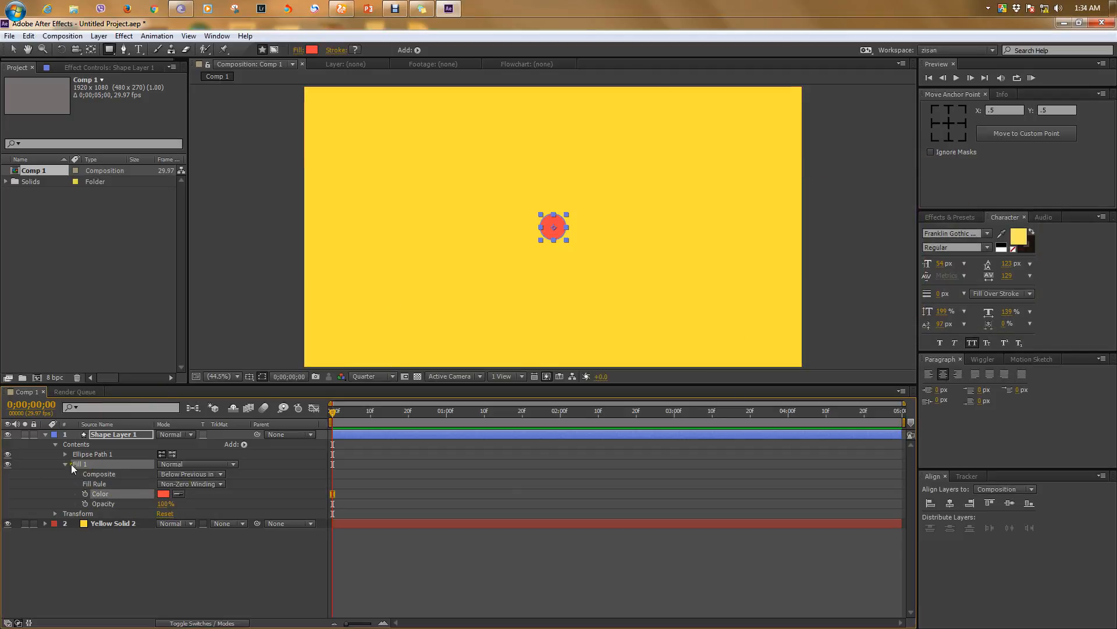
{"action": "left_click", "coordinate": [65, 454]}
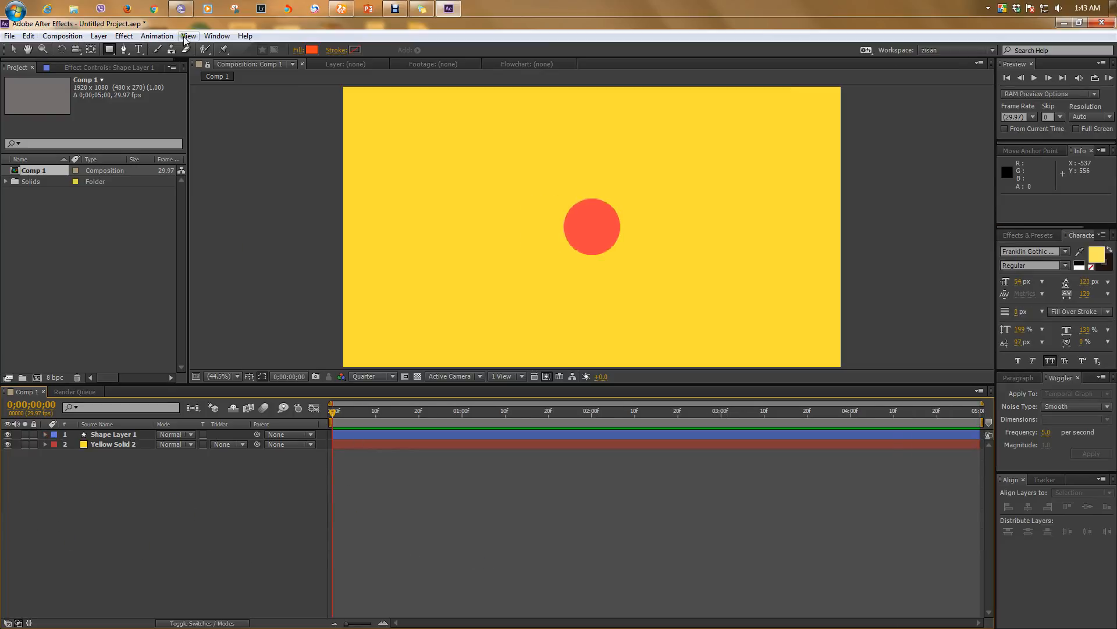
Step: Open the Motion Sketch panel from the Window menu
{"action": "left_click", "coordinate": [216, 35]}
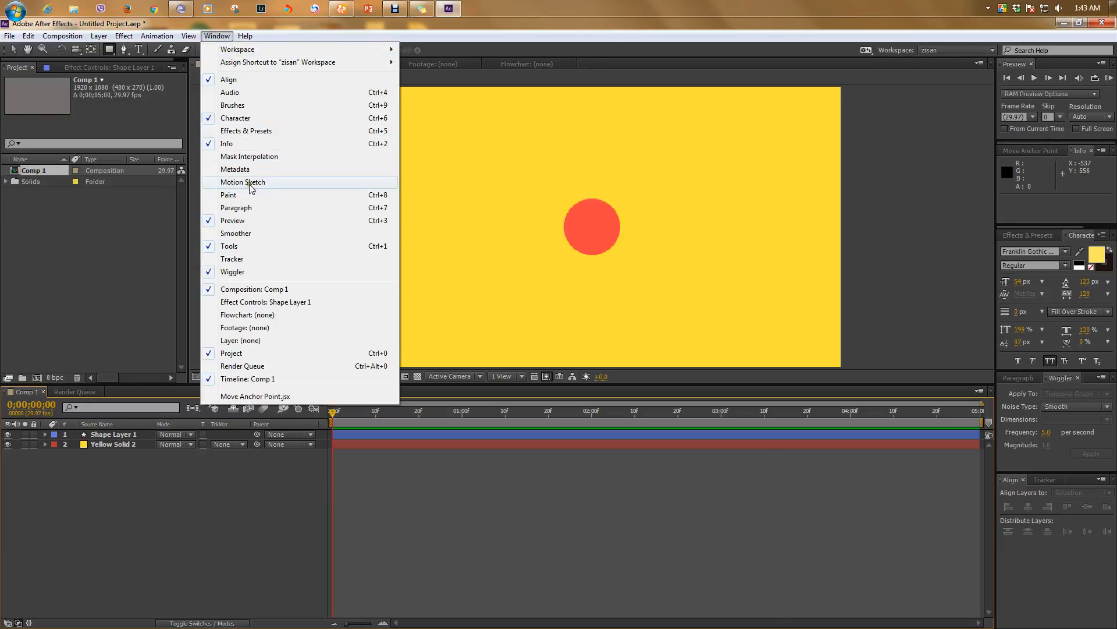
{"action": "left_click", "coordinate": [242, 182]}
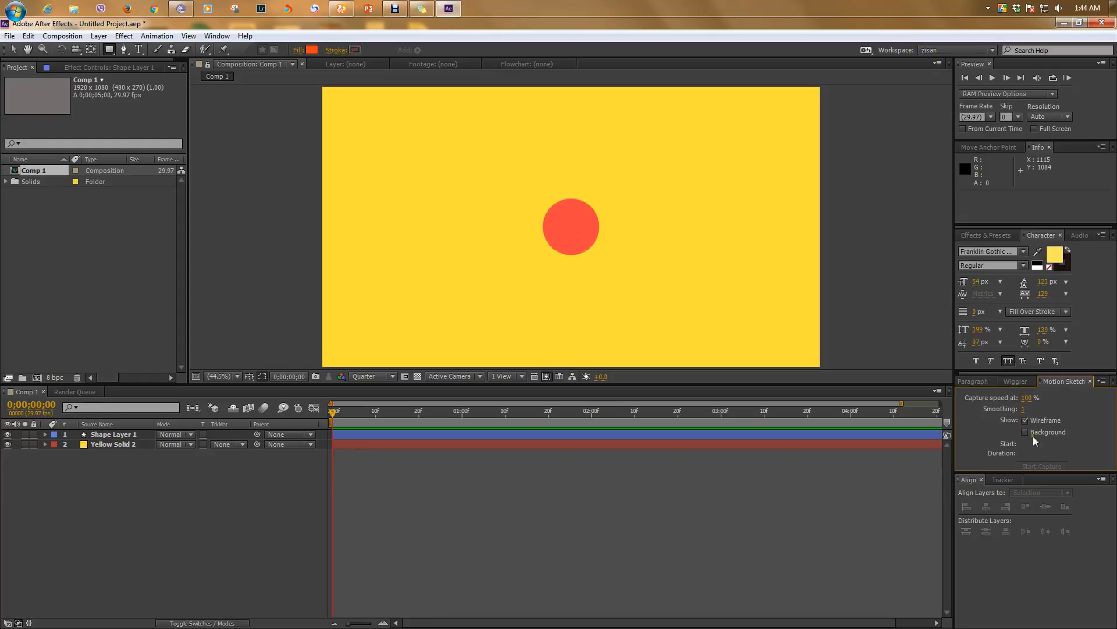
Step: Set Motion Sketch capture speed to 50% and smoothing to 20
{"action": "left_click", "coordinate": [1026, 398]}
{"action": "type", "text": "50"}
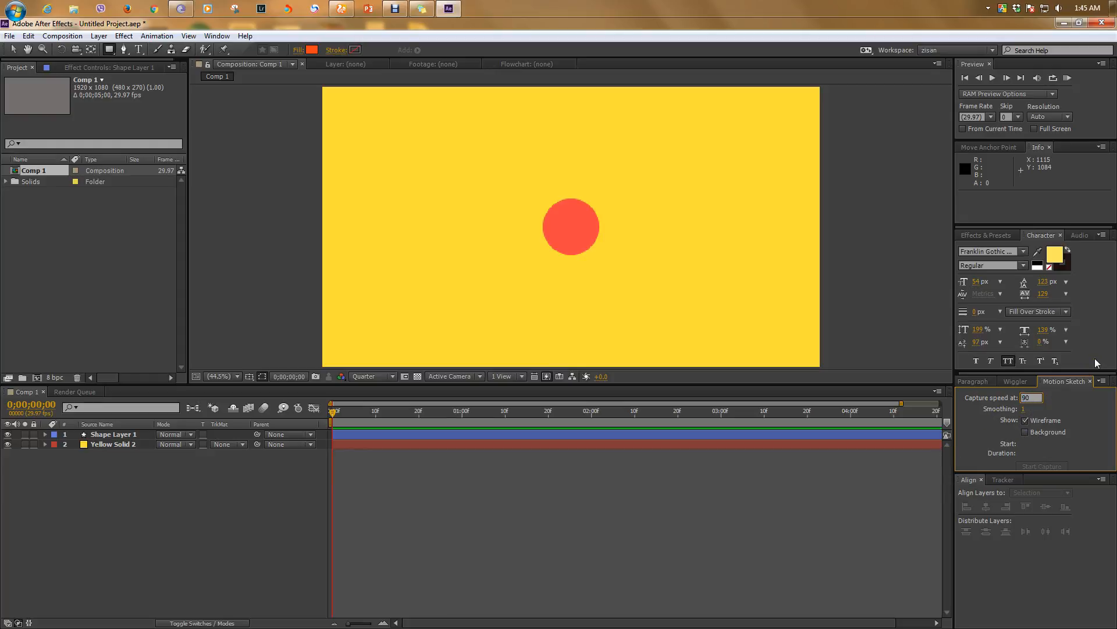
{"action": "left_click", "coordinate": [1030, 409]}
{"action": "type", "text": "20"}
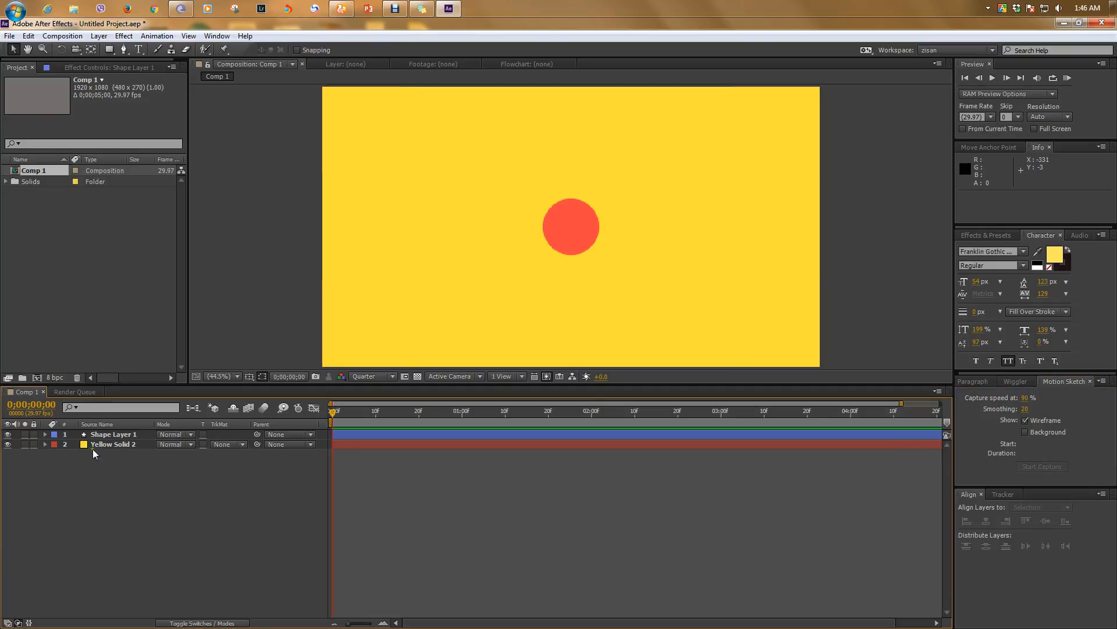
Step: Select Shape Layer 1 as the Motion Sketch capture target
{"action": "left_click", "coordinate": [114, 434]}
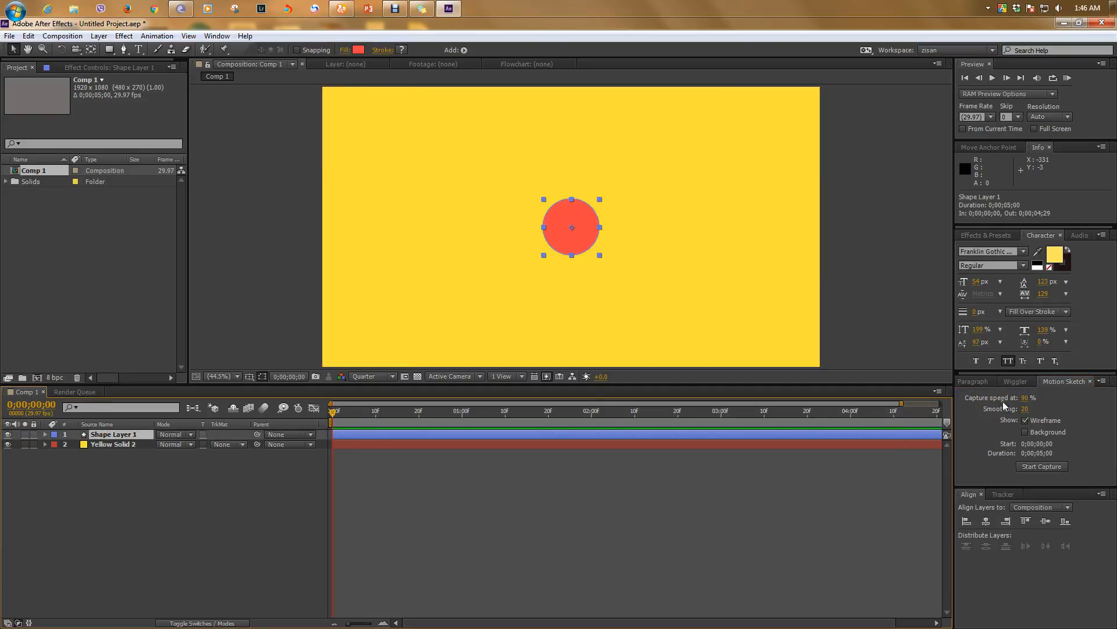
{"action": "mouse_move", "coordinate": [1000, 474]}
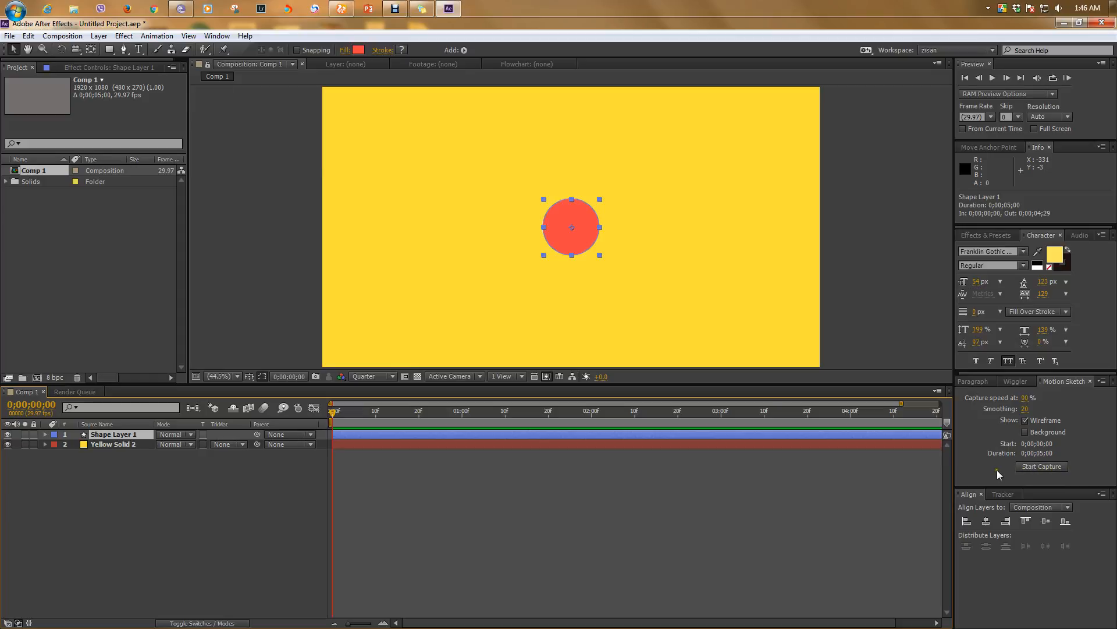